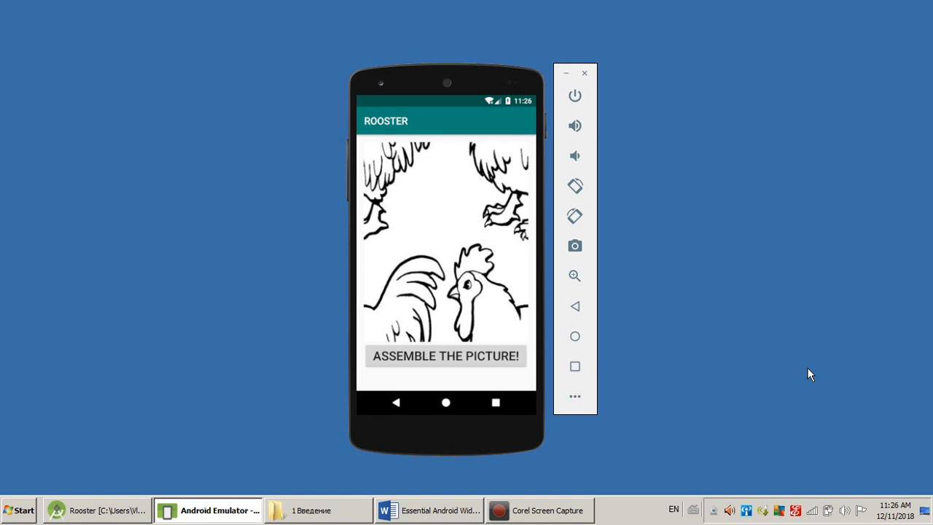
pyautogui.moveTo(478, 370)
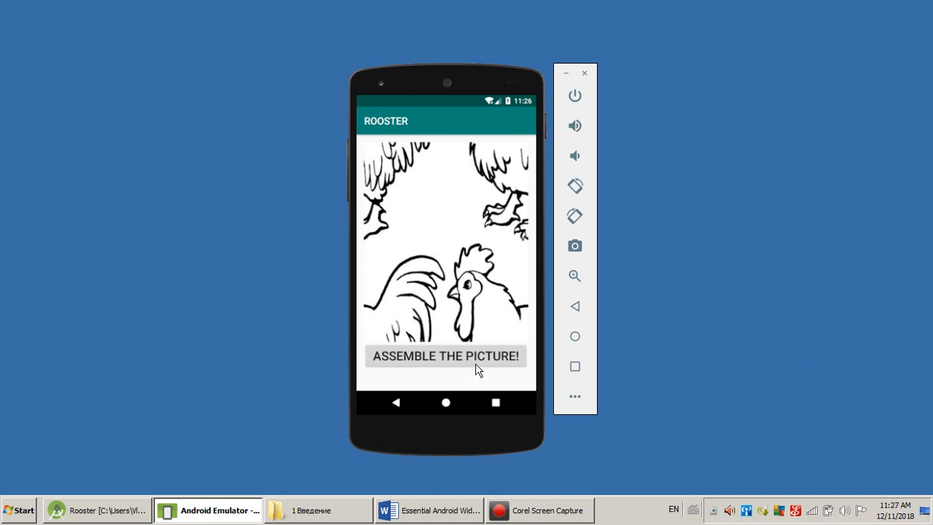
pyautogui.moveTo(475, 366)
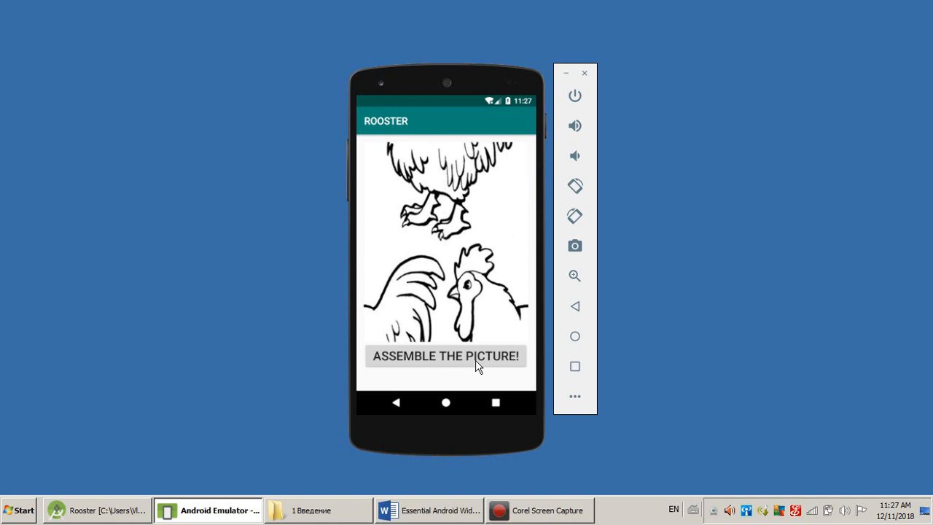
# Reshuffle the rooster pieces five times until the picture completes with DONE! 6 ATTEMPTS!
pyautogui.click(446, 357)
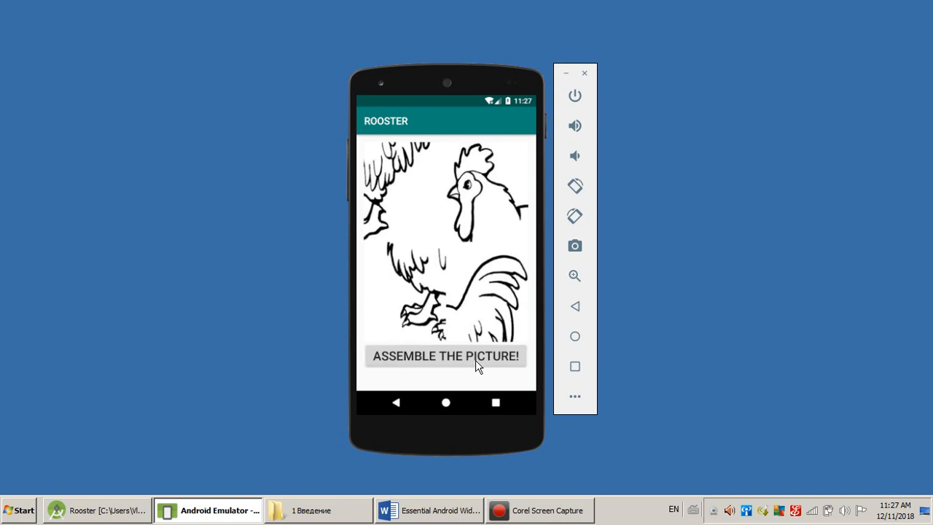
pyautogui.click(445, 357)
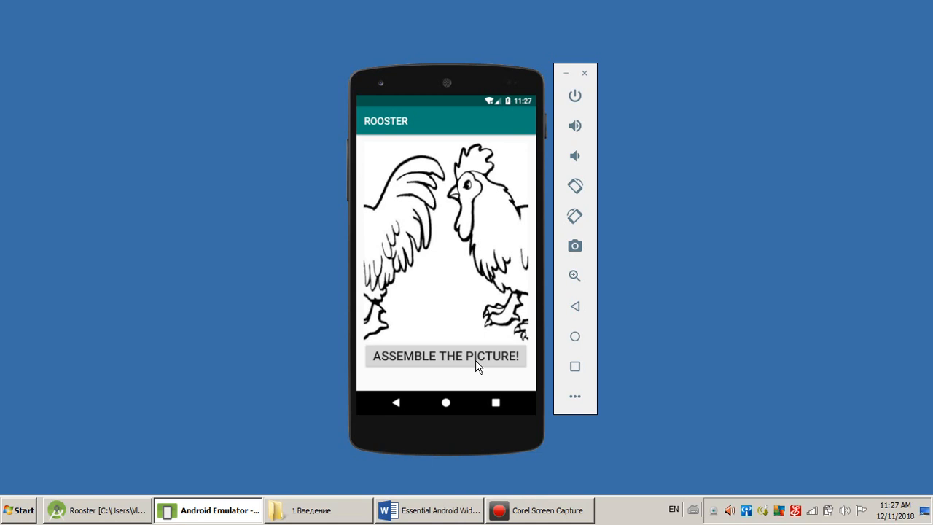
pyautogui.click(445, 356)
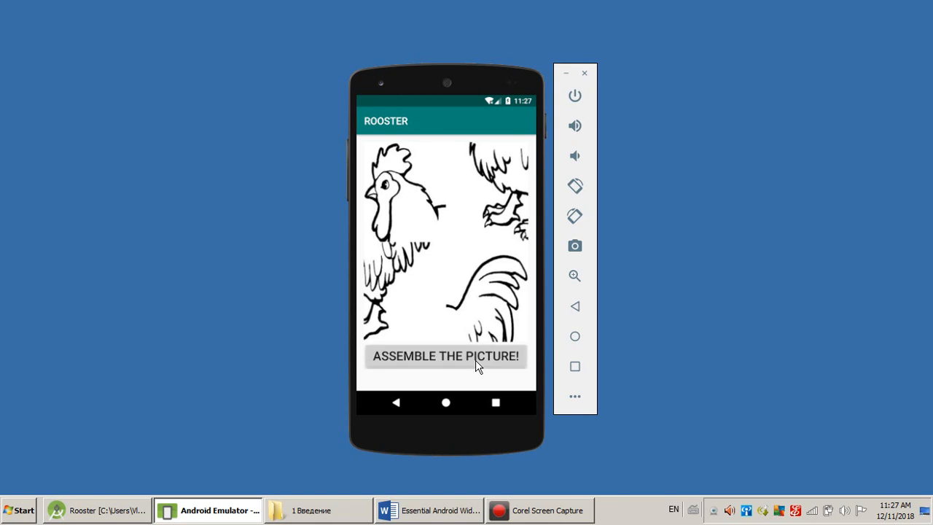
pyautogui.click(445, 357)
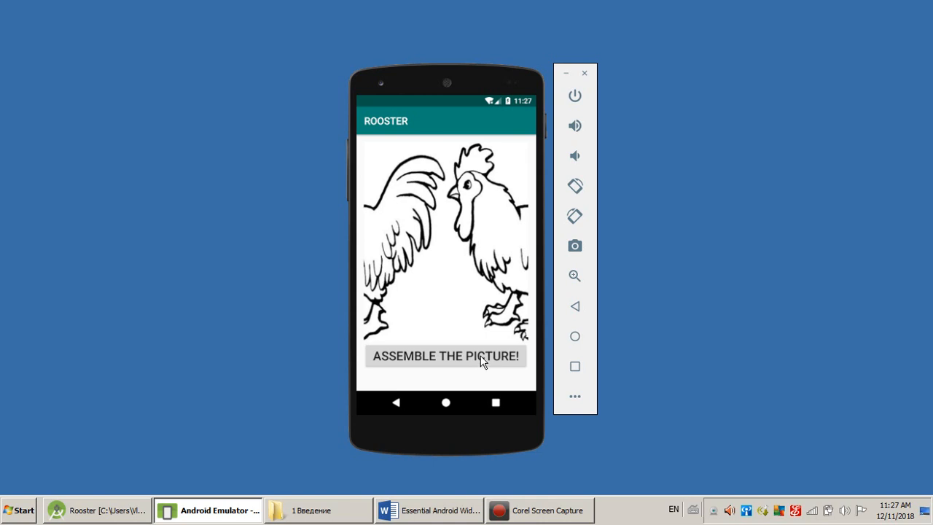
pyautogui.click(445, 355)
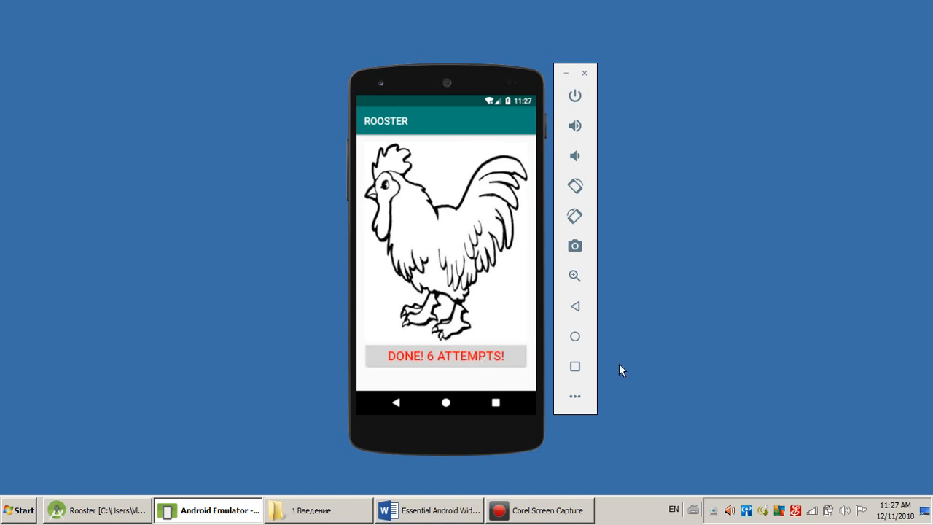
pyautogui.moveTo(664, 360)
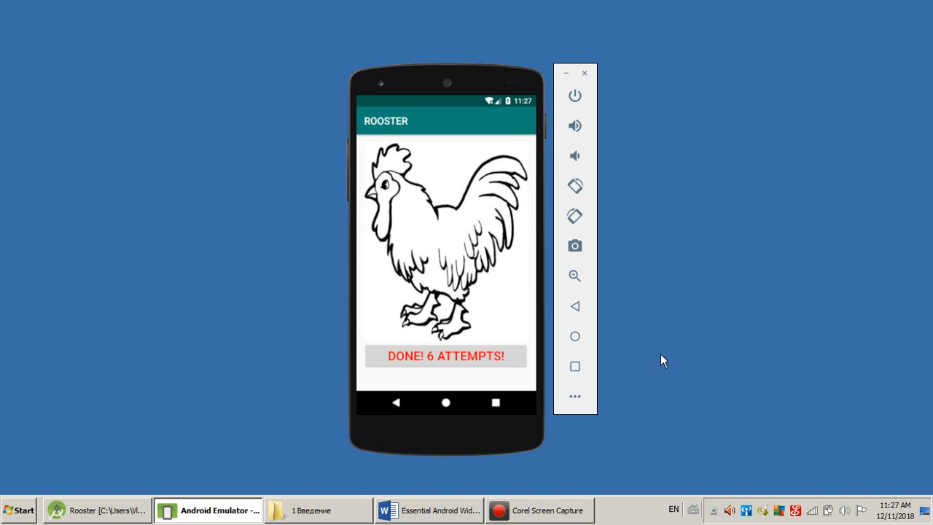
pyautogui.moveTo(419, 237)
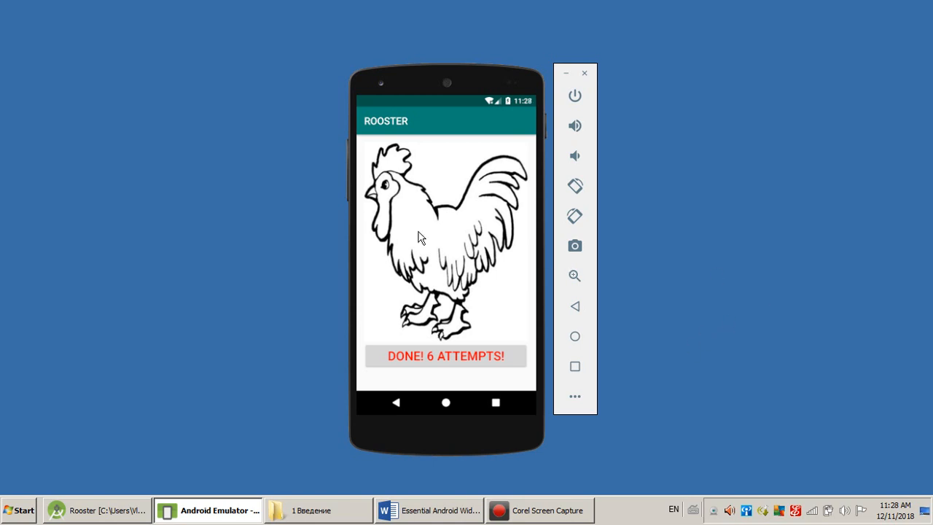
pyautogui.moveTo(385, 182)
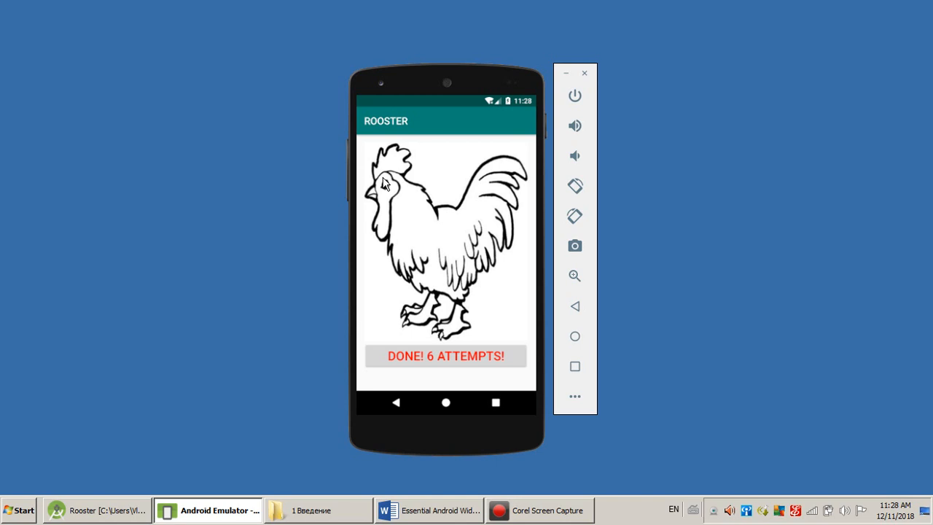
pyautogui.moveTo(419, 277)
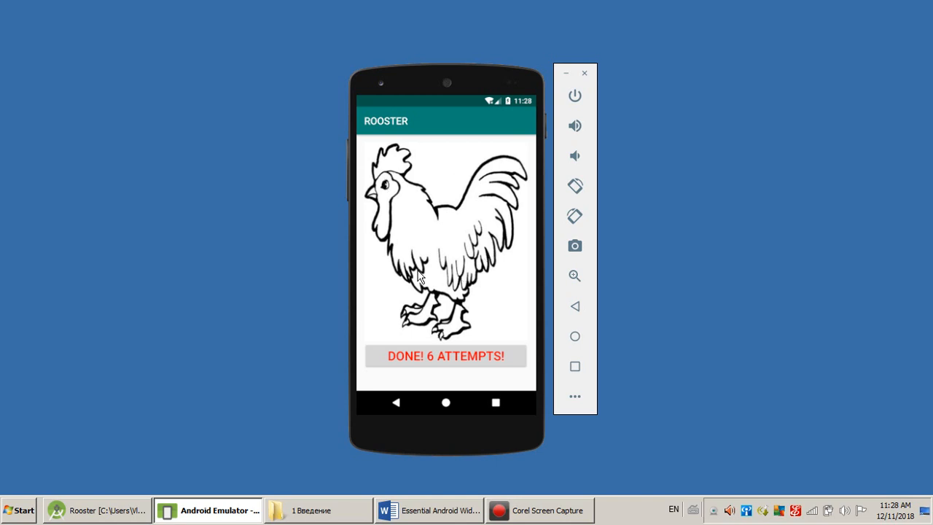
pyautogui.moveTo(425, 350)
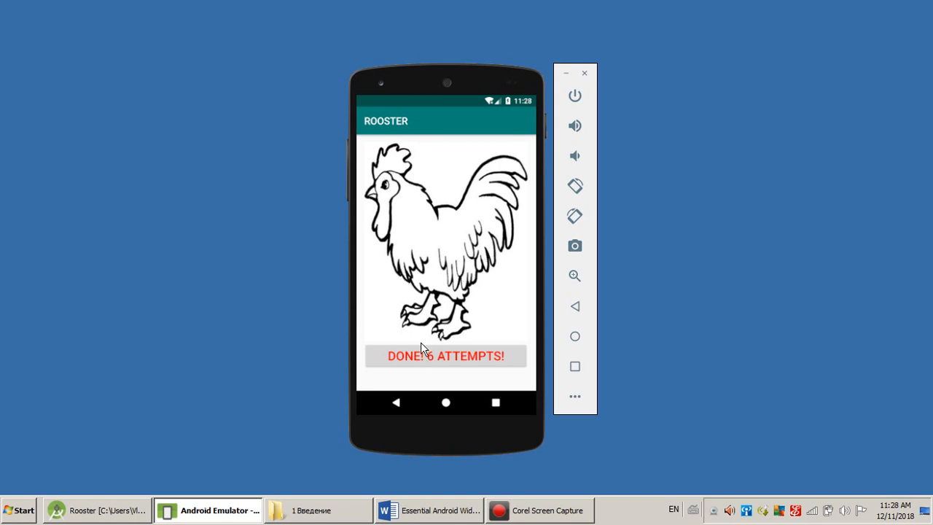
pyautogui.moveTo(396, 198)
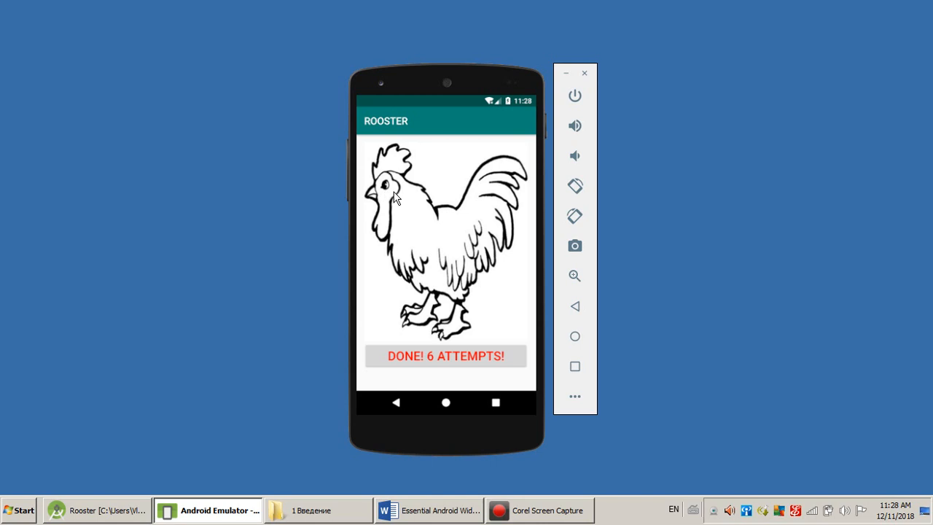
pyautogui.moveTo(510, 315)
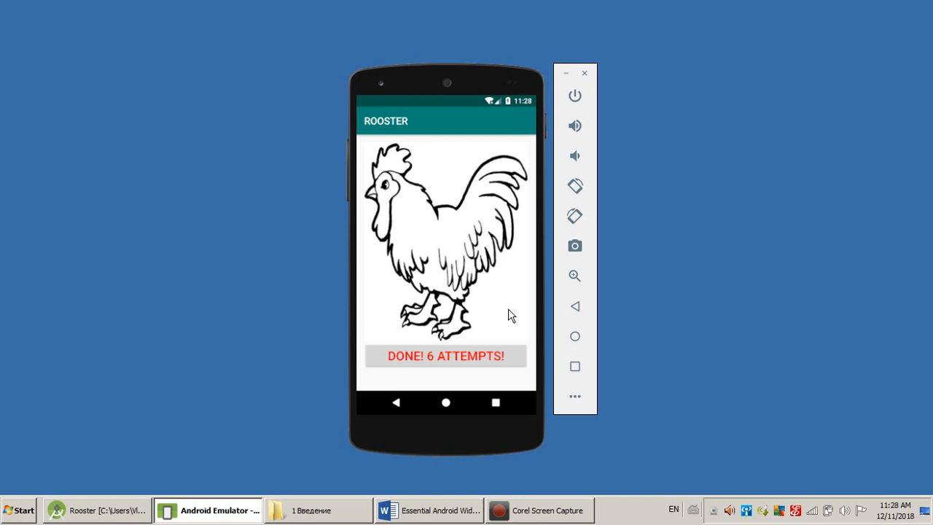
pyautogui.moveTo(401, 314)
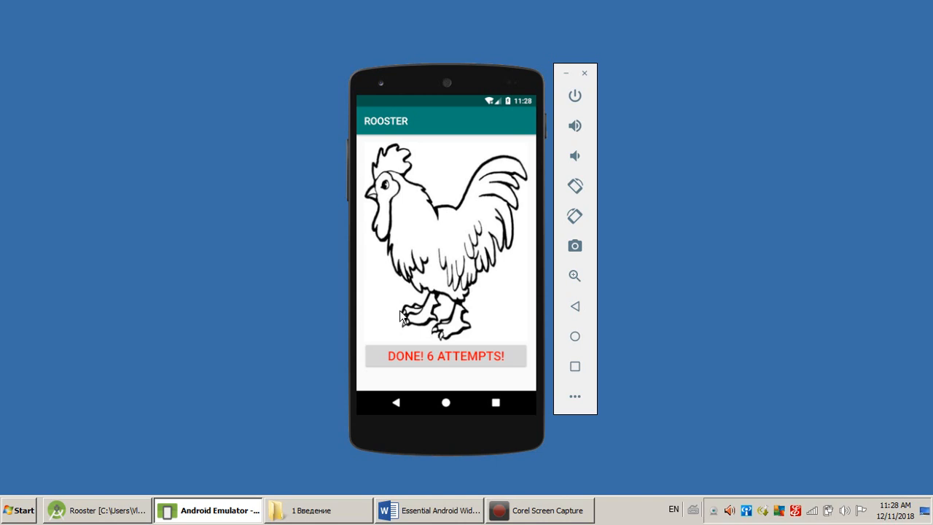
pyautogui.moveTo(393, 208)
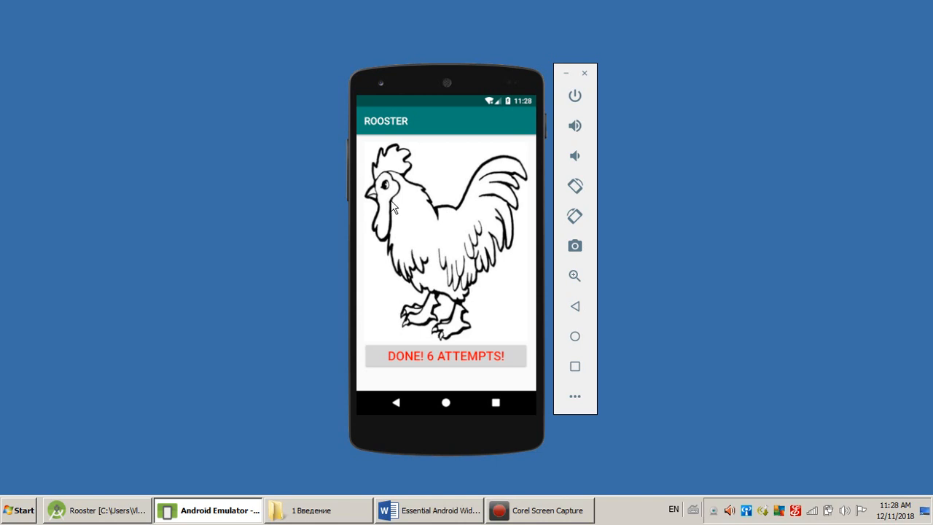
pyautogui.moveTo(495, 193)
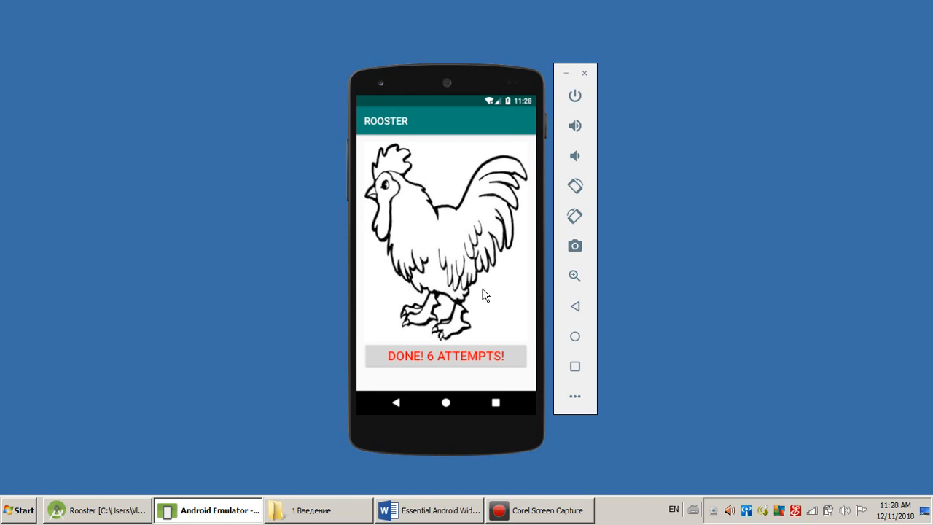
pyautogui.moveTo(486, 356)
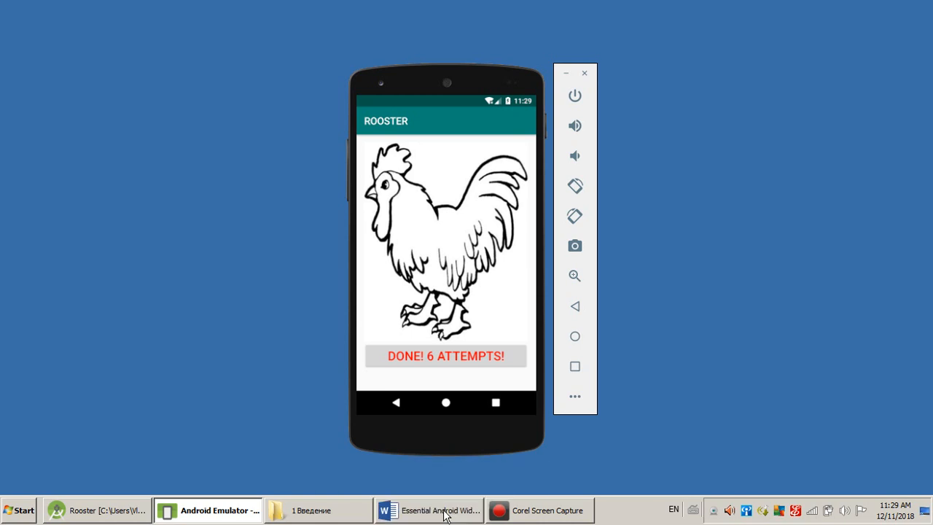
# Switch from the emulator to the Essential Android Widgets Word document
pyautogui.click(428, 509)
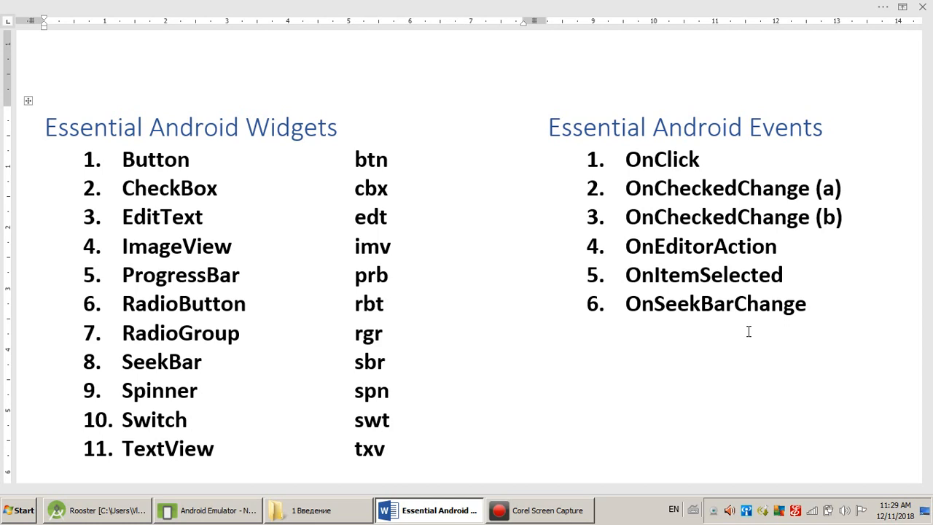
pyautogui.click(45, 126)
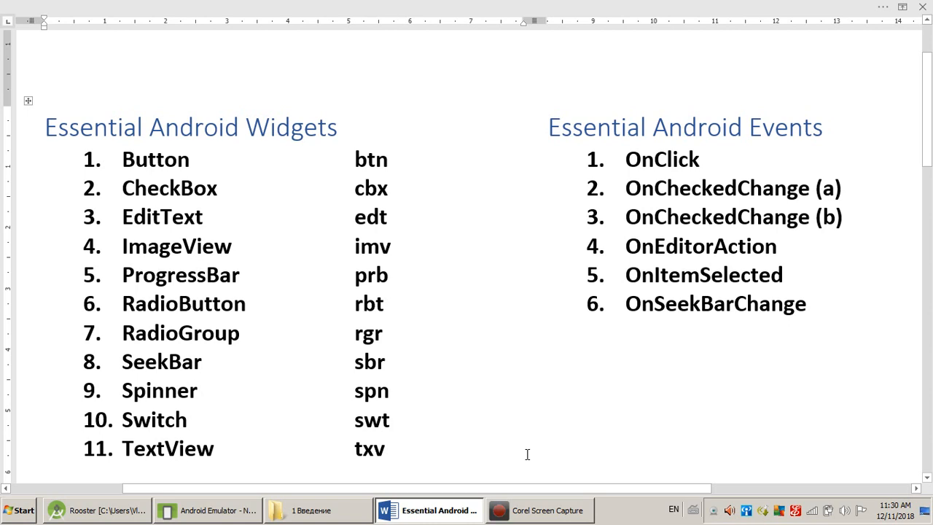
pyautogui.click(46, 127)
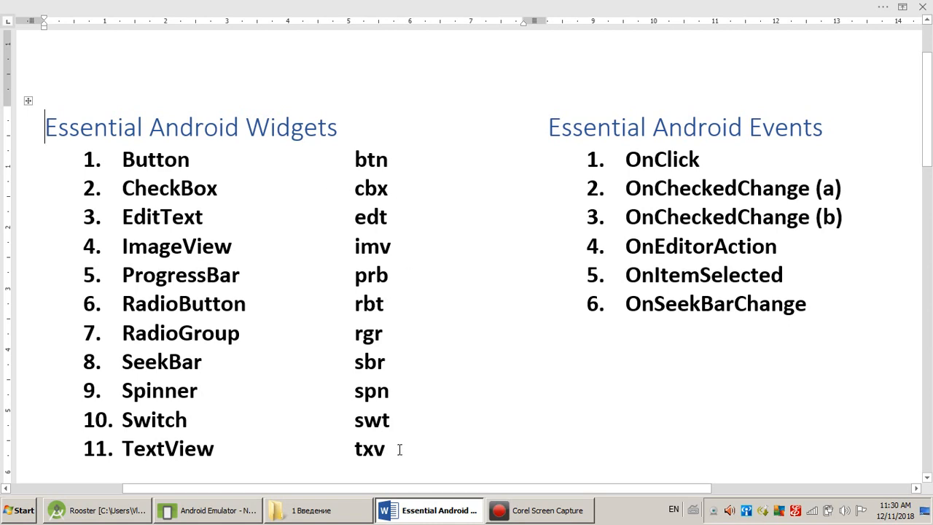
pyautogui.moveTo(459, 450)
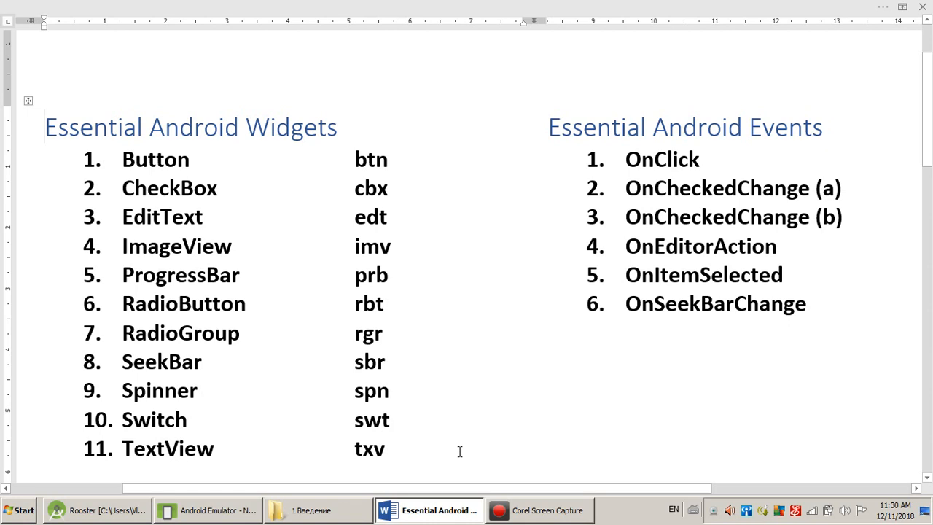
pyautogui.moveTo(357, 175)
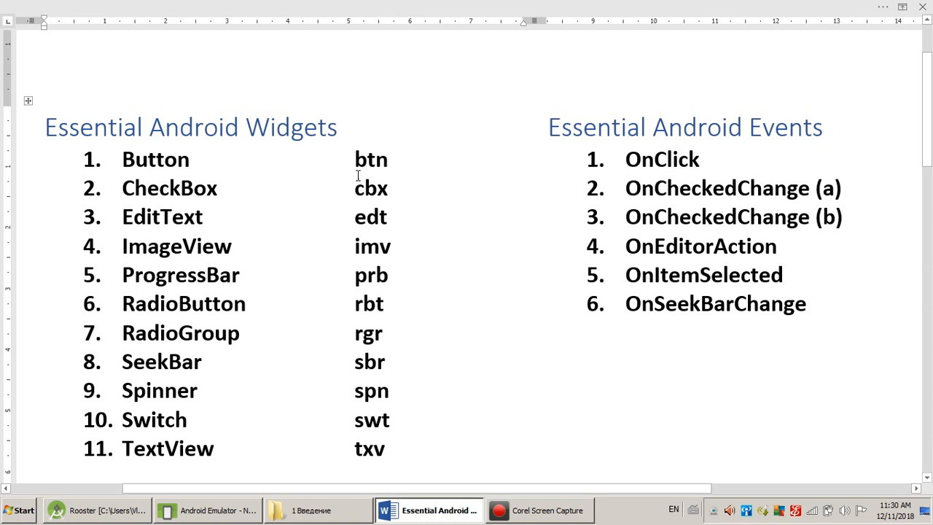
pyautogui.moveTo(378, 181)
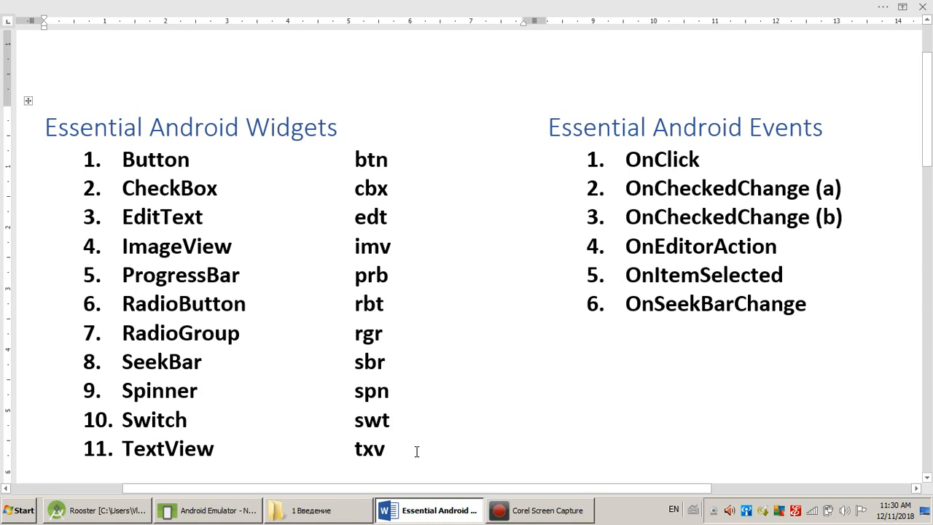
pyautogui.click(45, 126)
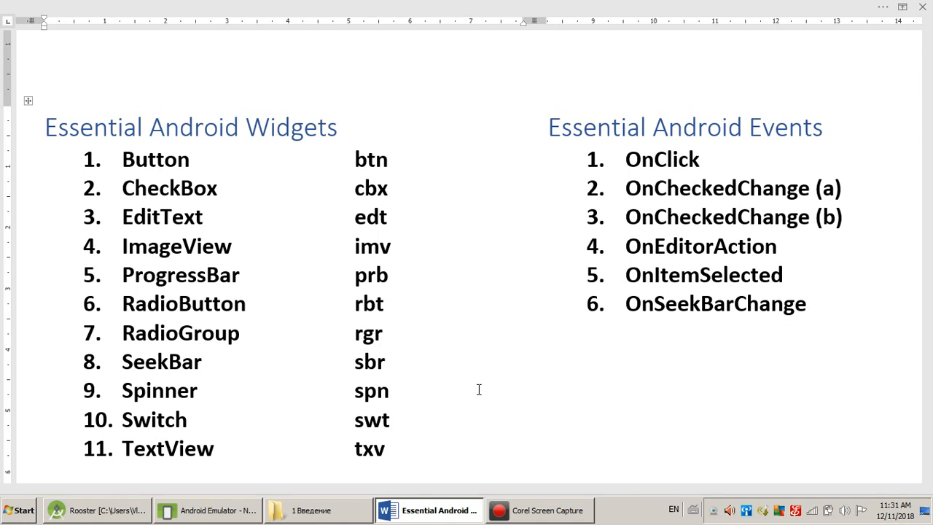
pyautogui.click(45, 127)
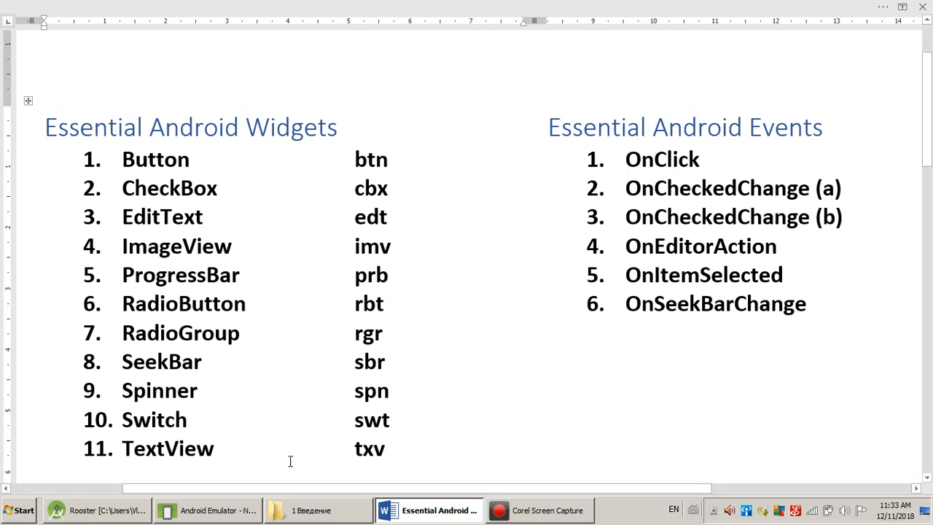
# Bring the emulator with the finished rooster puzzle back in front of Word
pyautogui.click(208, 510)
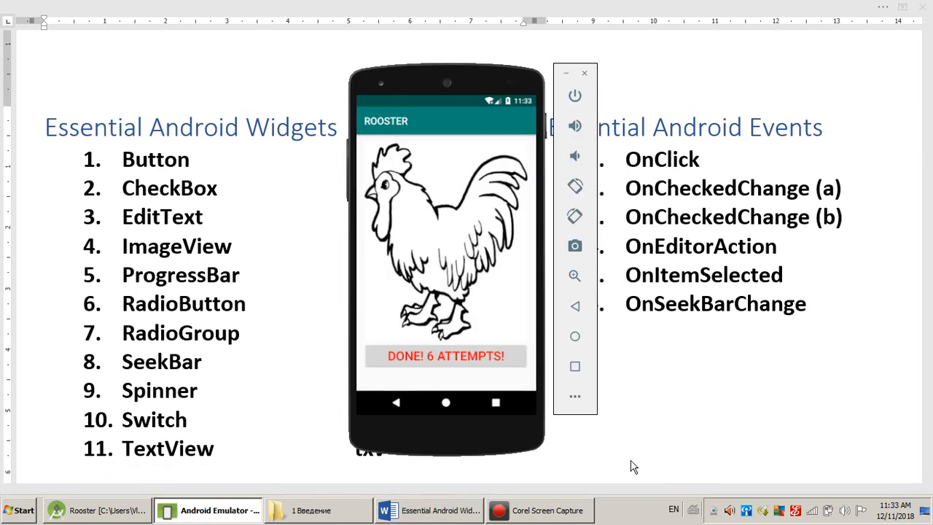